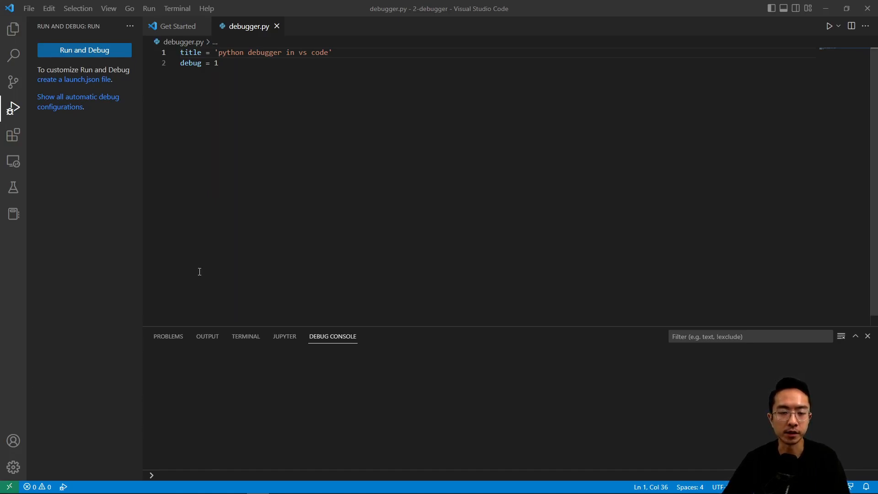
pyautogui.moveTo(221, 236)
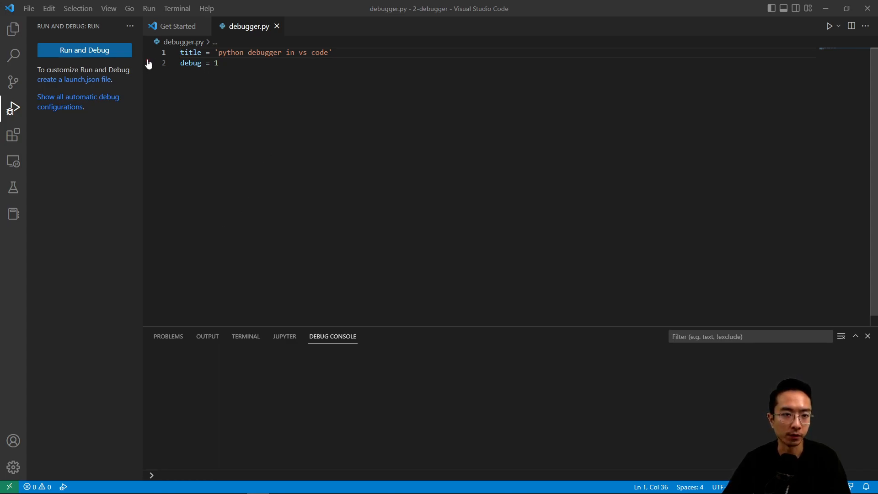
# Place a red breakpoint dot in the gutter beside line 2 of debugger.py.
pyautogui.click(148, 53)
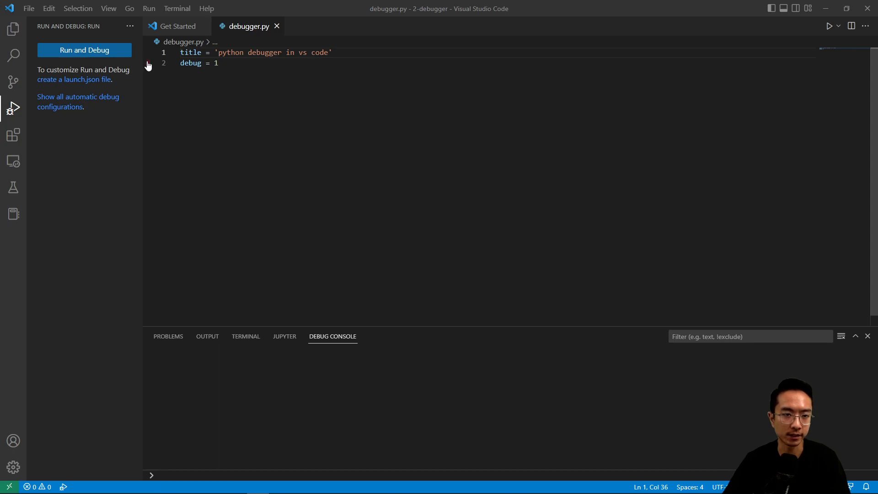
pyautogui.click(148, 52)
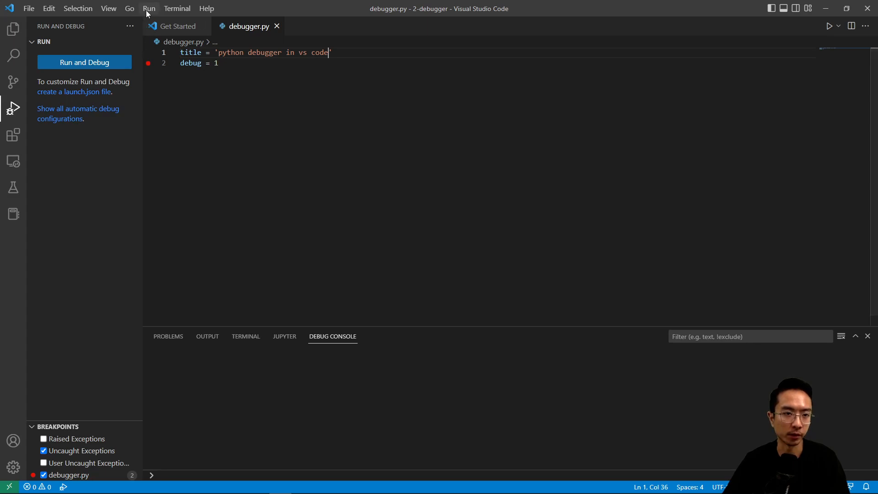
# Open the Run menu in the menu bar.
pyautogui.click(149, 8)
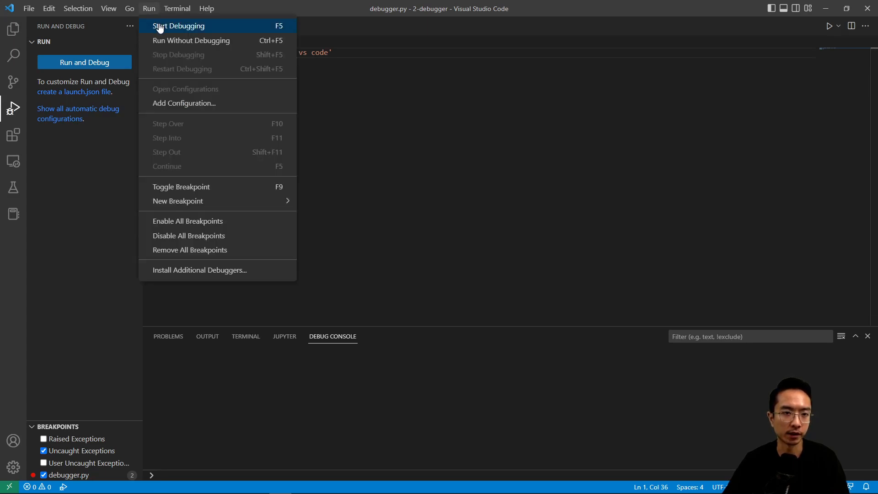
pyautogui.moveTo(280, 29)
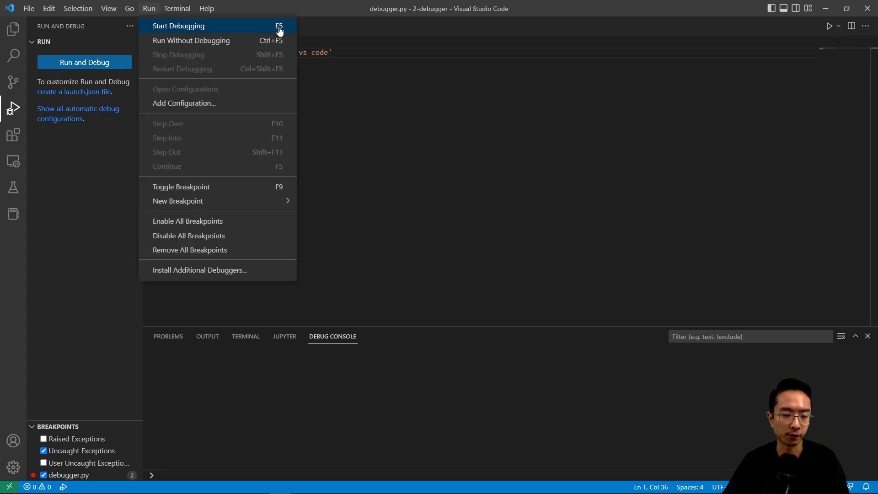
pyautogui.moveTo(170, 26)
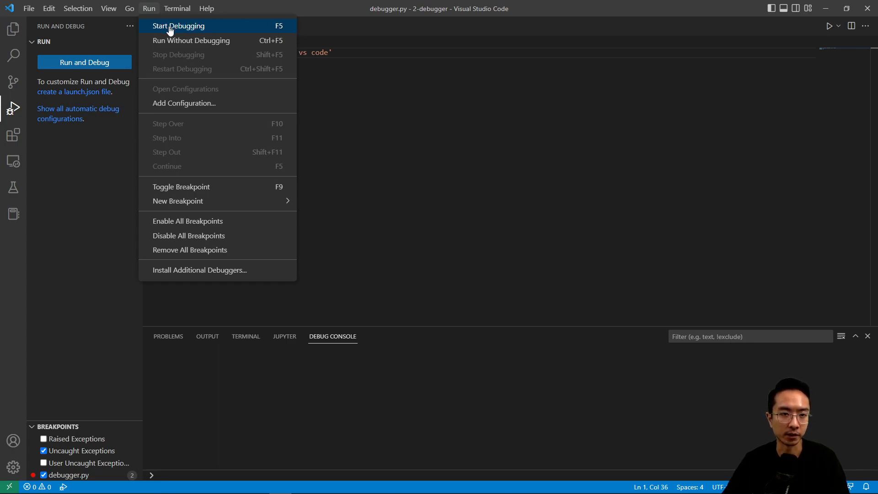
# Start Debugging debugger.py, pausing execution at the line 2 breakpoint.
pyautogui.click(178, 25)
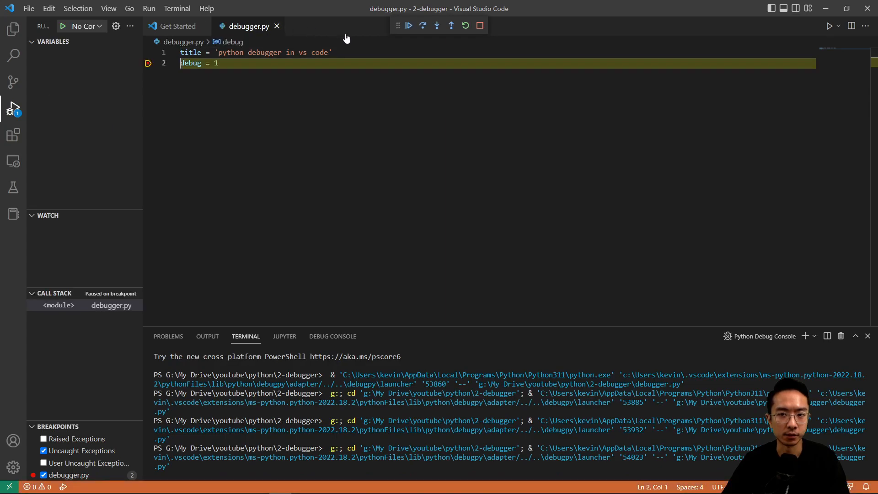
pyautogui.click(436, 25)
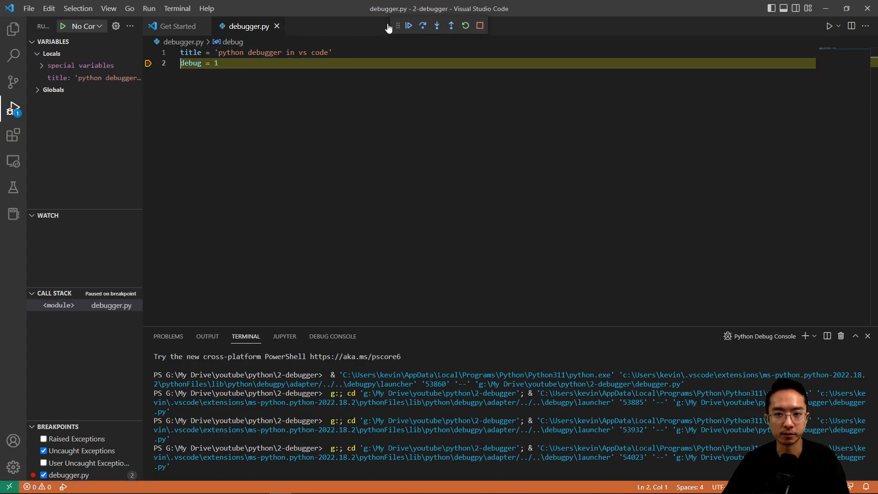
pyautogui.moveTo(479, 25)
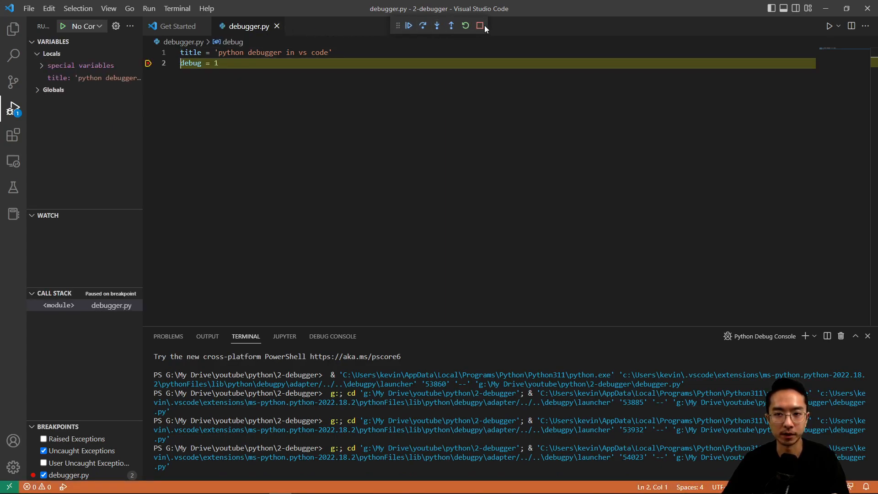
pyautogui.moveTo(408, 25)
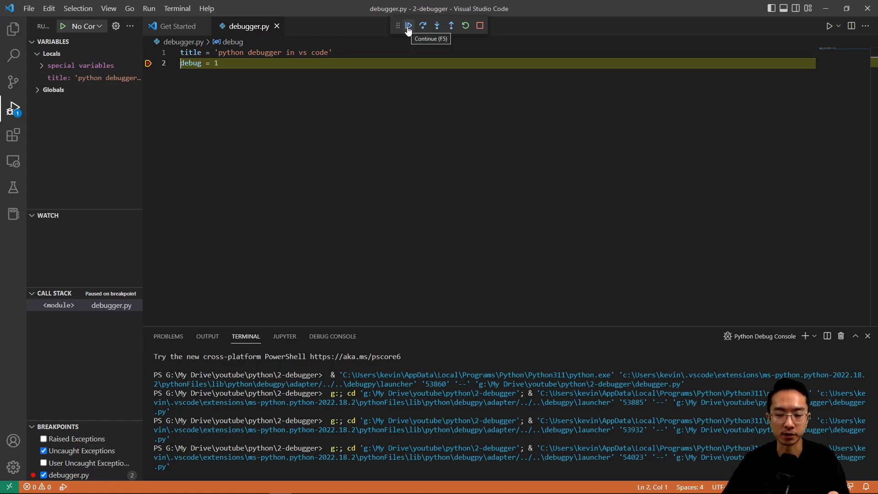
pyautogui.moveTo(422, 25)
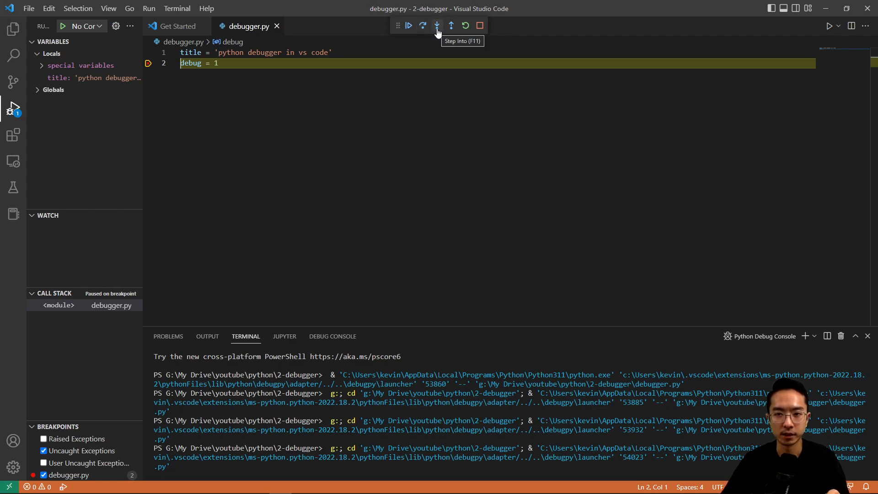
pyautogui.moveTo(451, 25)
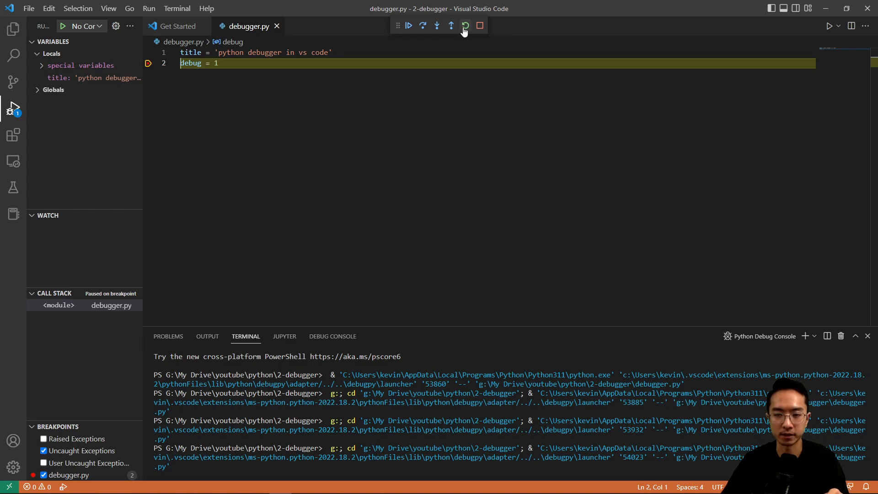
pyautogui.moveTo(466, 26)
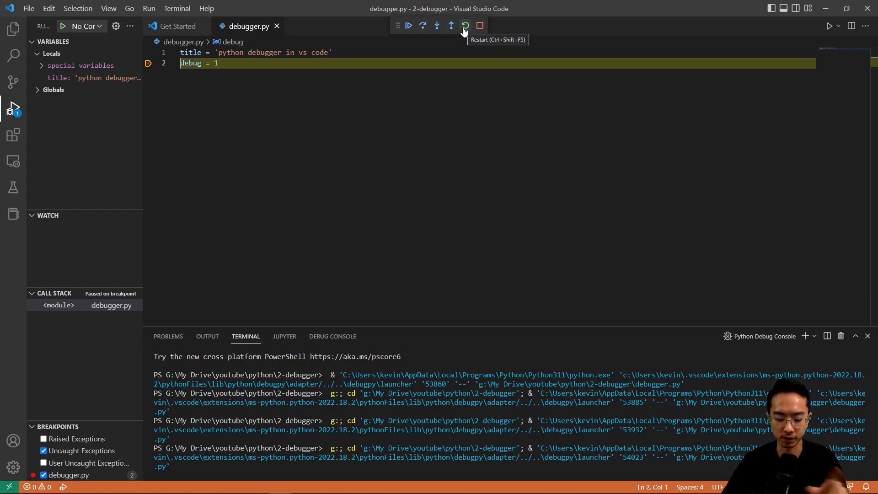
pyautogui.moveTo(479, 25)
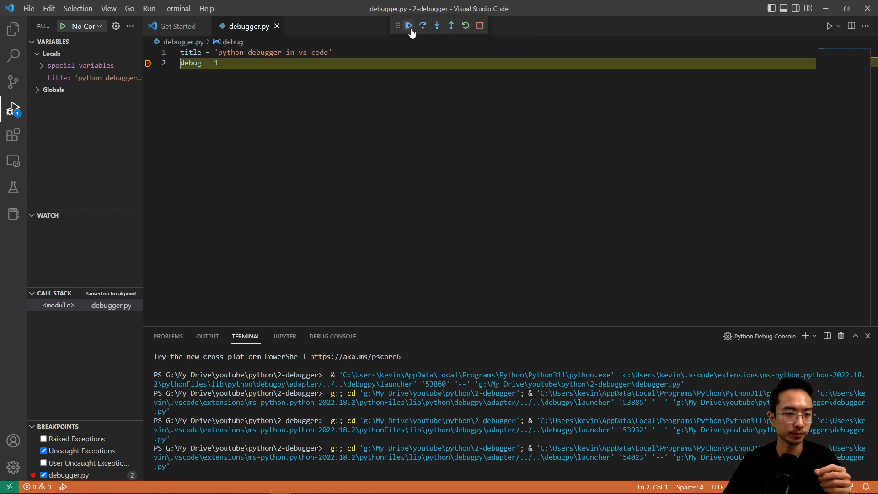
pyautogui.moveTo(408, 26)
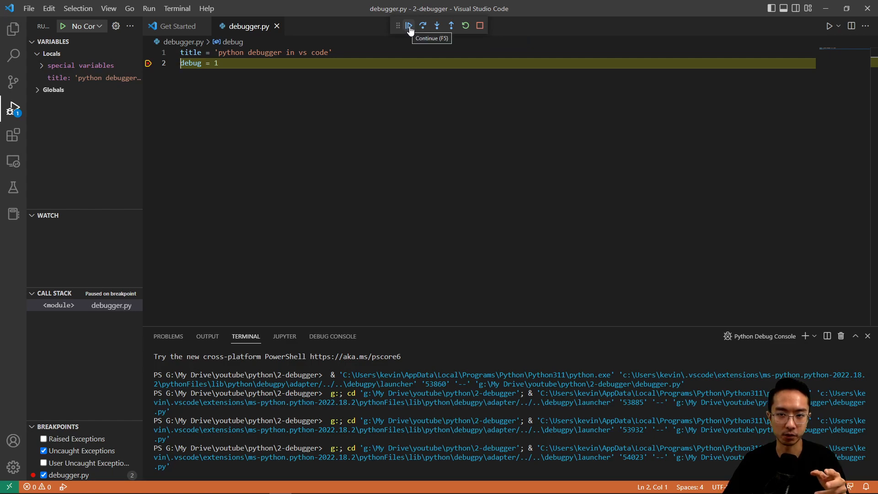
pyautogui.moveTo(436, 25)
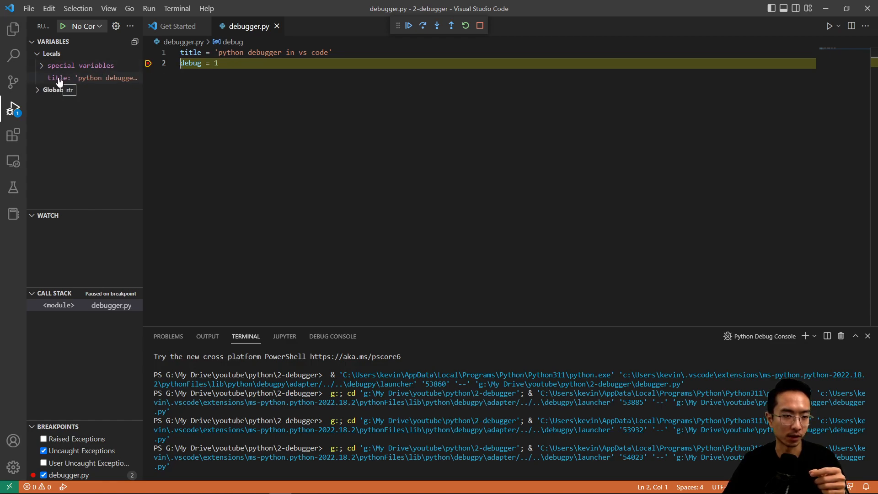
pyautogui.moveTo(101, 81)
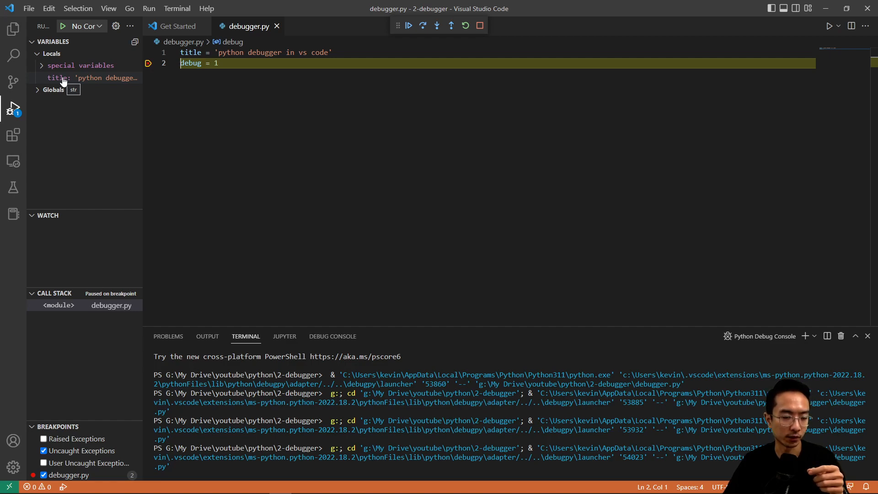
# Expand the Globals node in the Variables pane to show title.
pyautogui.click(53, 90)
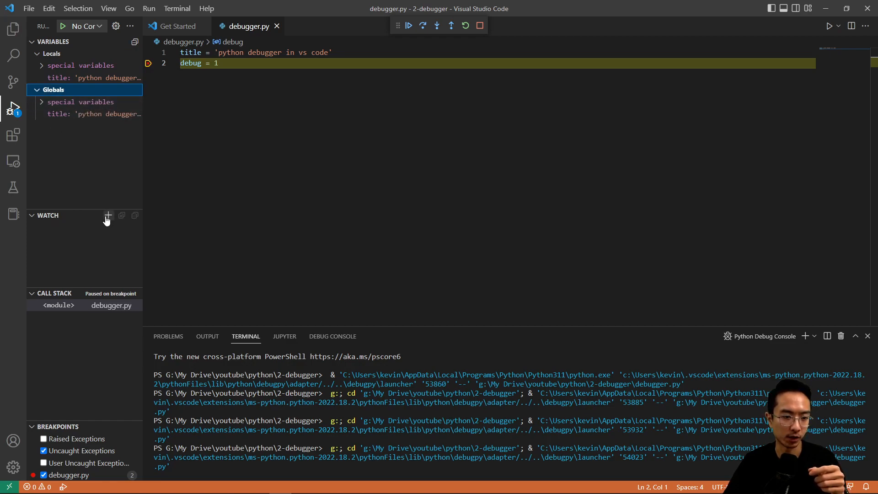
# Add a new Watch pane expression and start typing title.
pyautogui.click(108, 216)
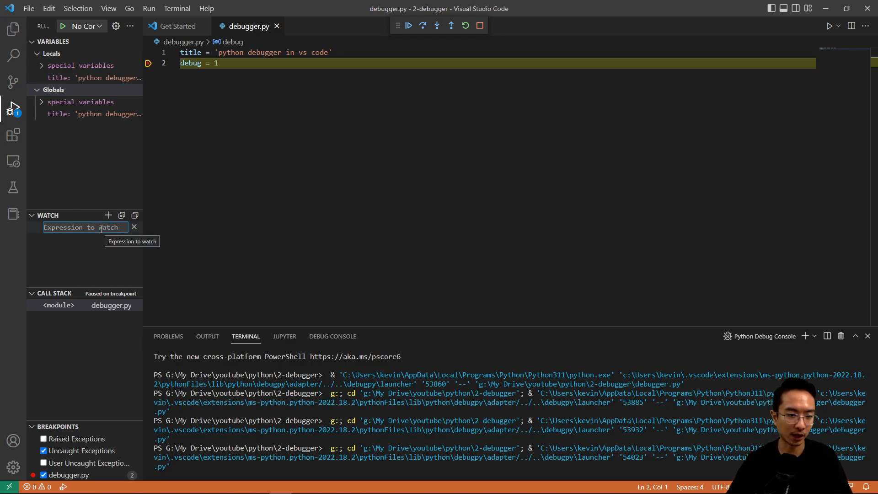
pyautogui.write('t')
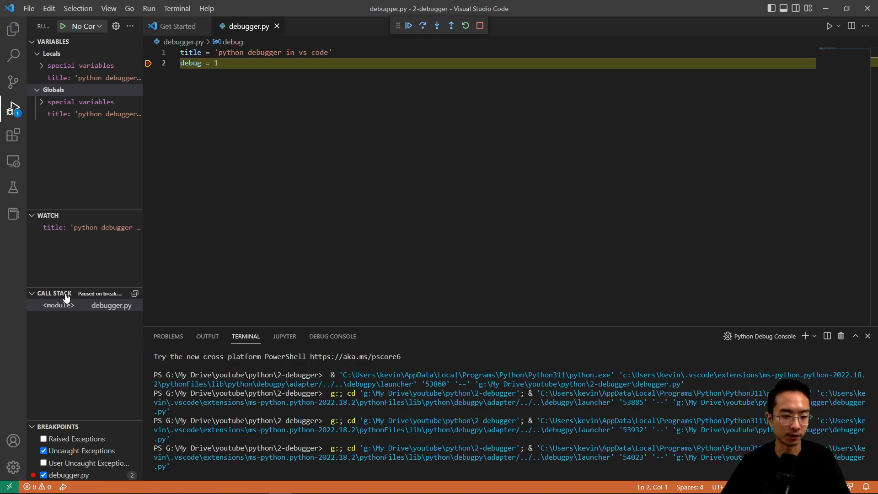
pyautogui.moveTo(65, 298)
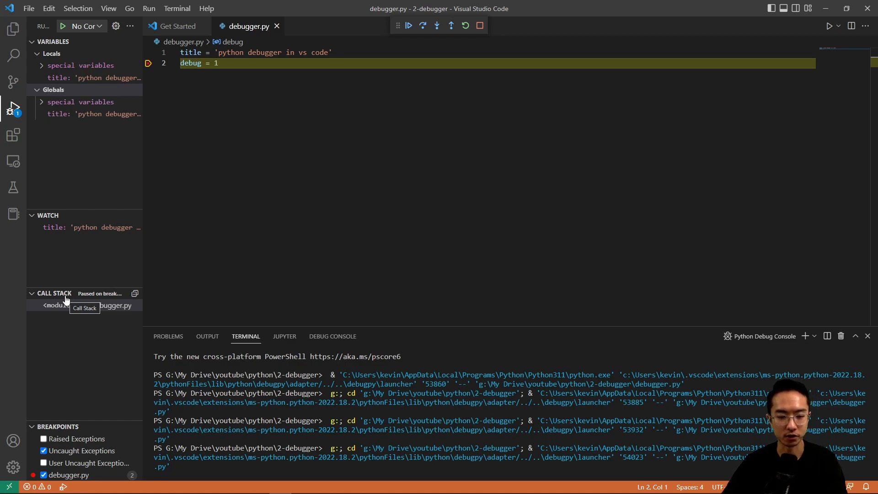
pyautogui.click(332, 336)
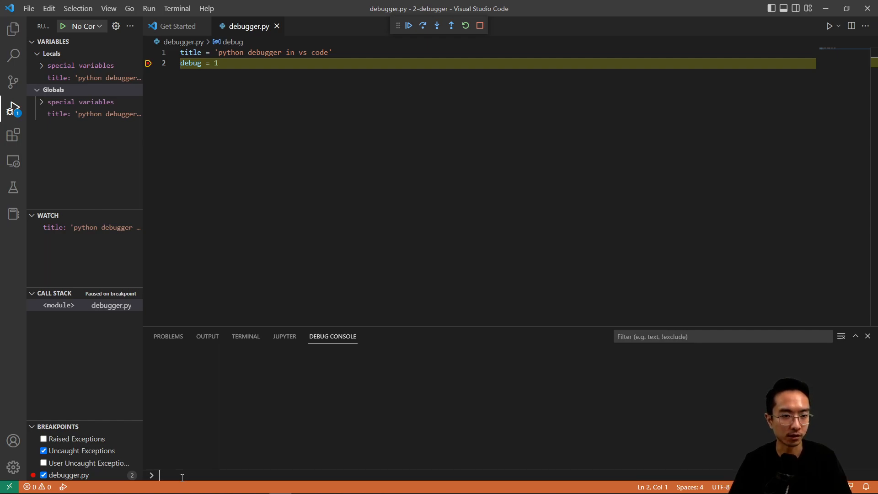
# Type 'ti' in the debug console input to get the title suggestion.
pyautogui.write('ti')
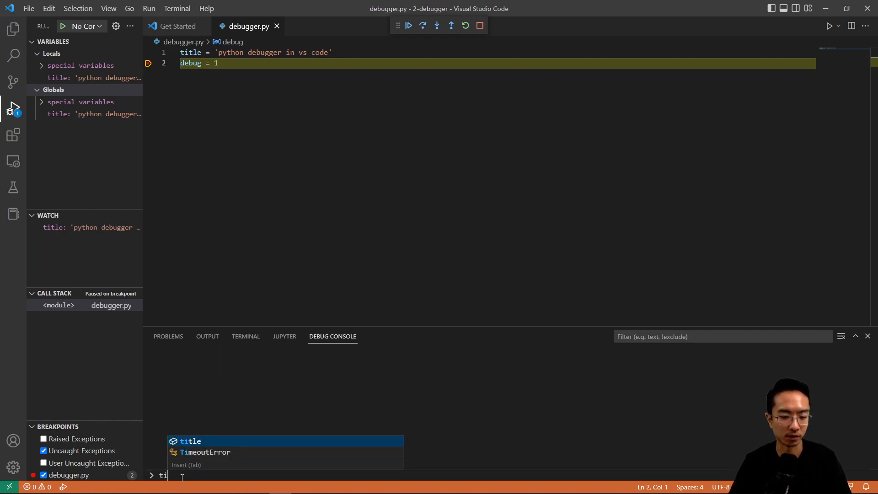